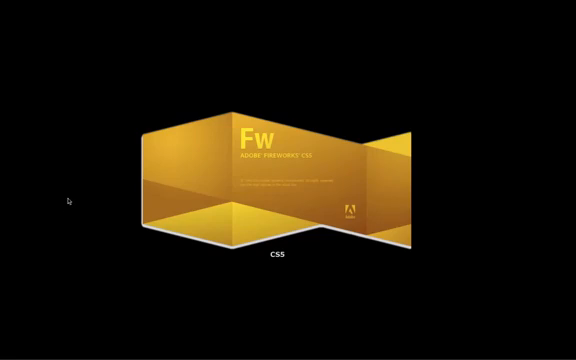
{"action": "mouse_move", "coordinate": [70, 198]}
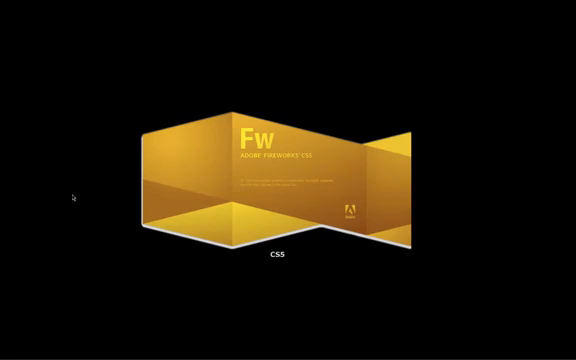